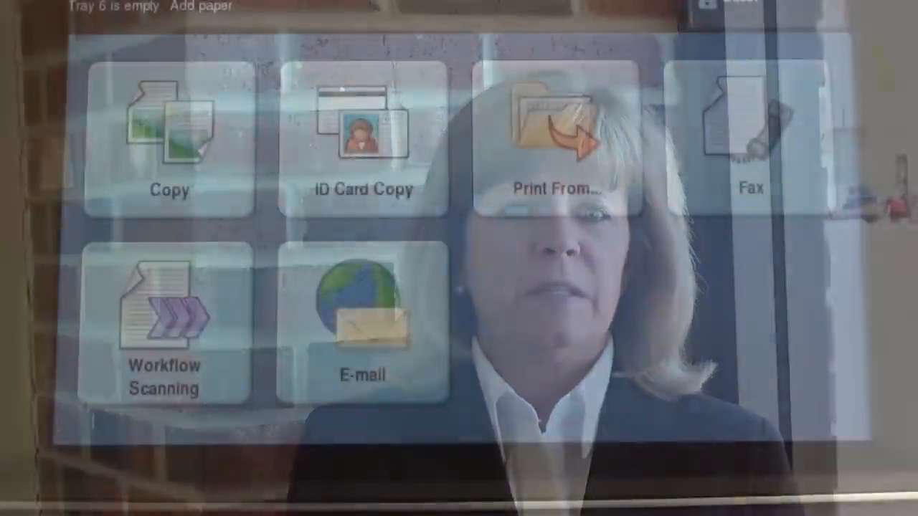
- Watch the intro until the Southern Solutions envelope document is open in Word
click(552, 136)
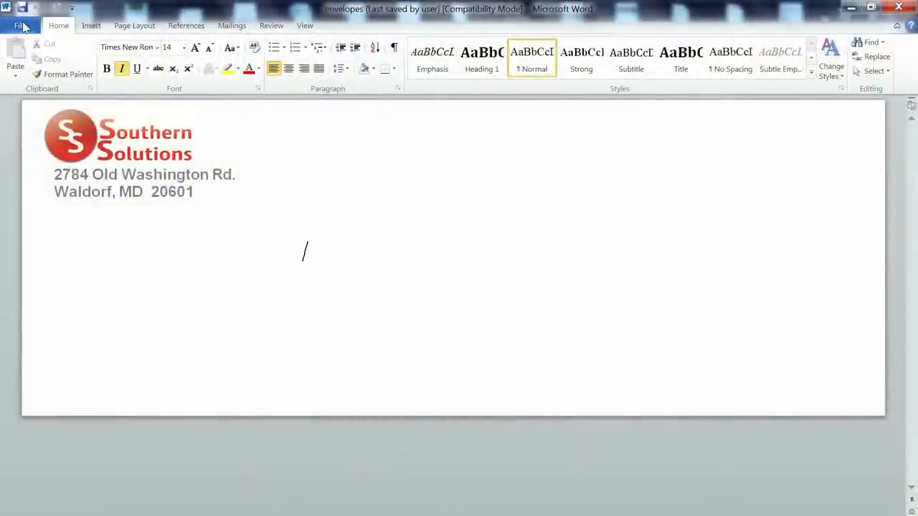
- Bring up Word's print settings and preview for the envelope
click(20, 25)
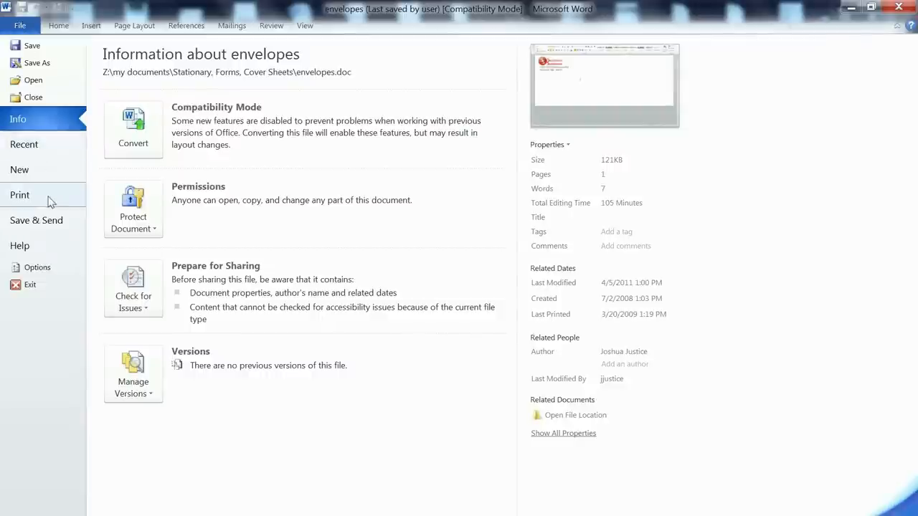
click(19, 194)
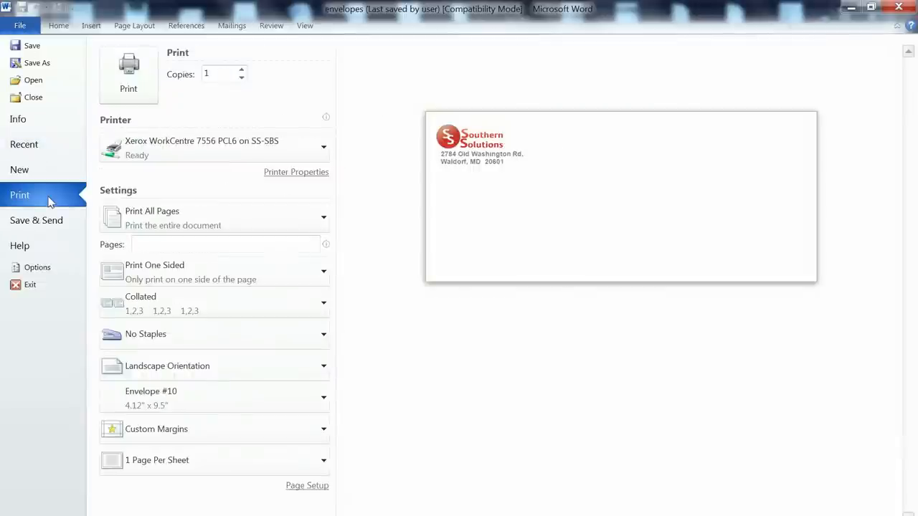
mouse_move(296, 176)
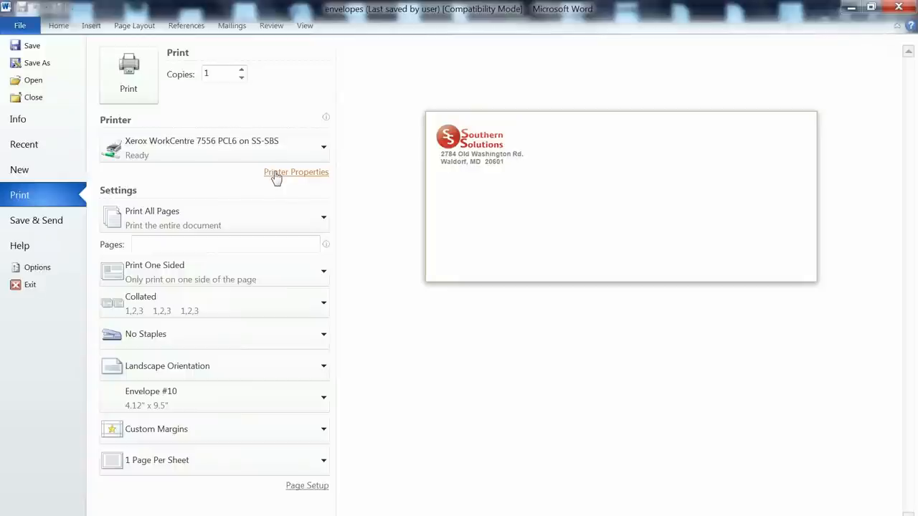
- Set the Xerox printer properties job type to Saved Job
click(295, 172)
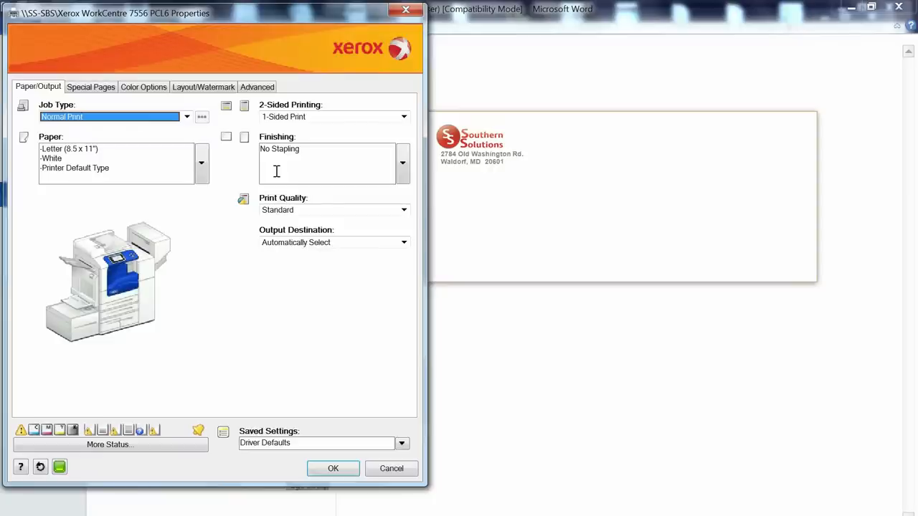
click(186, 117)
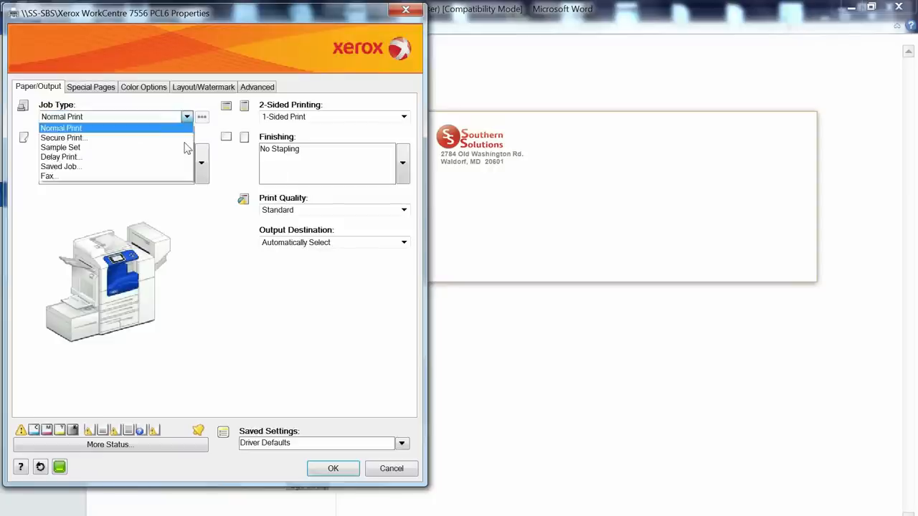
click(61, 167)
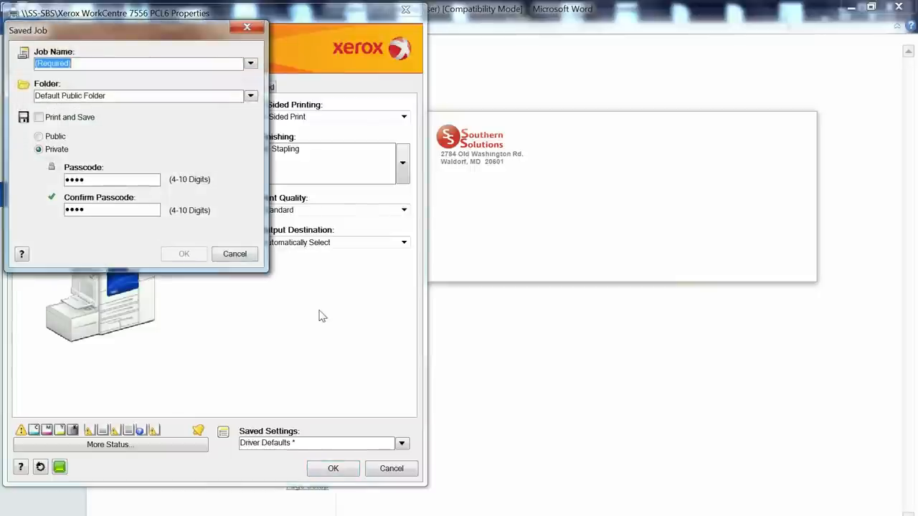
- Name the saved job 'envelope', make it Public, and confirm both driver dialogs
text(envelope)
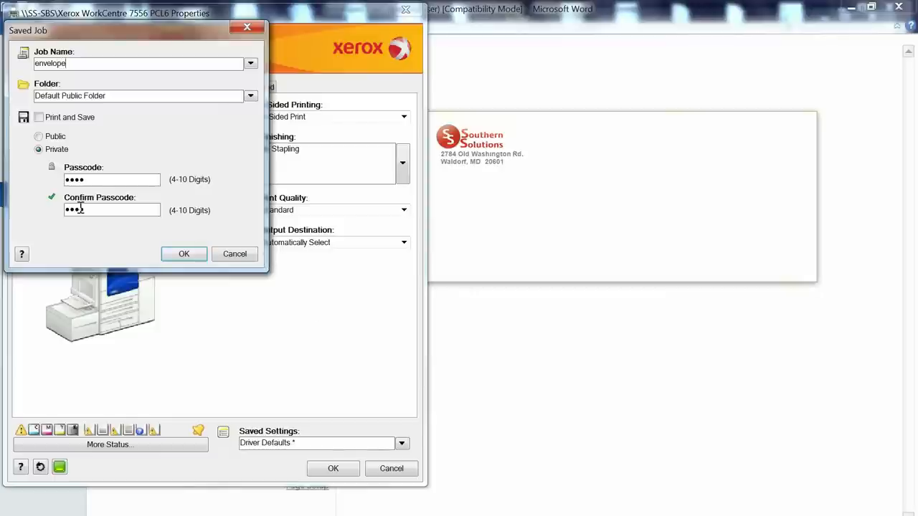
click(39, 136)
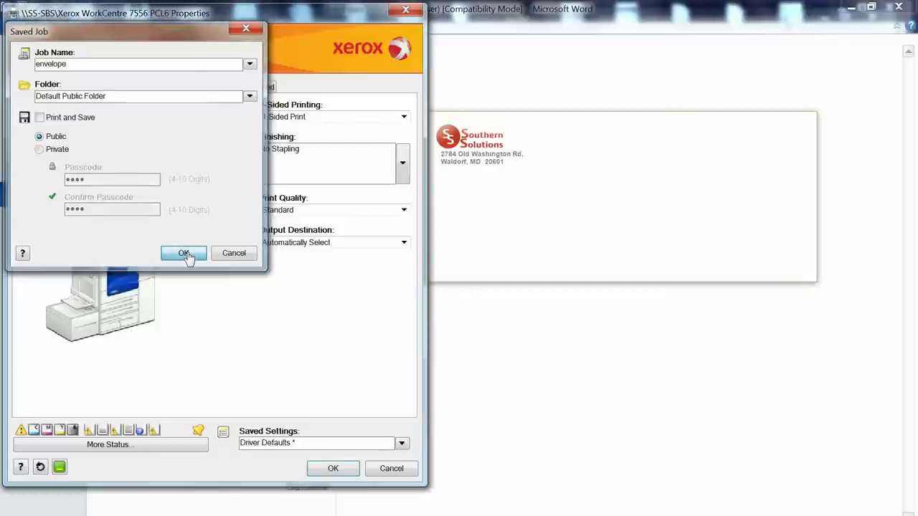
click(183, 253)
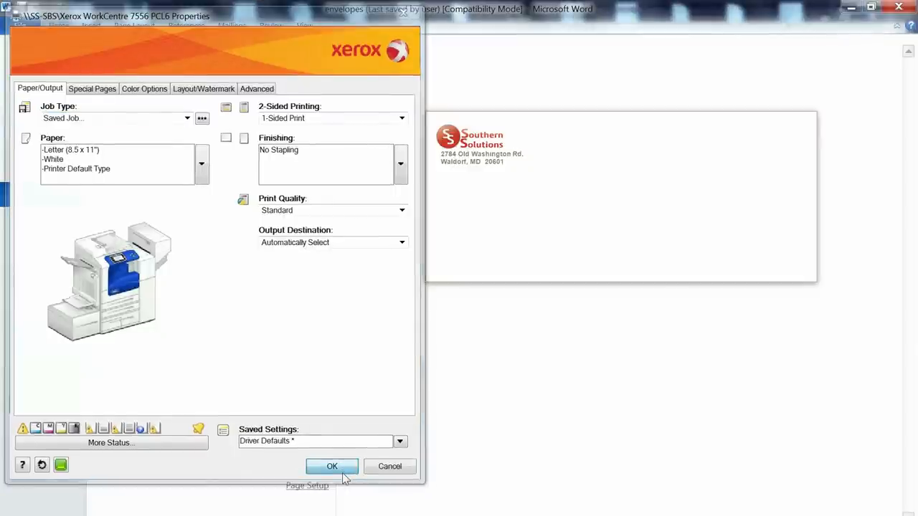
click(331, 466)
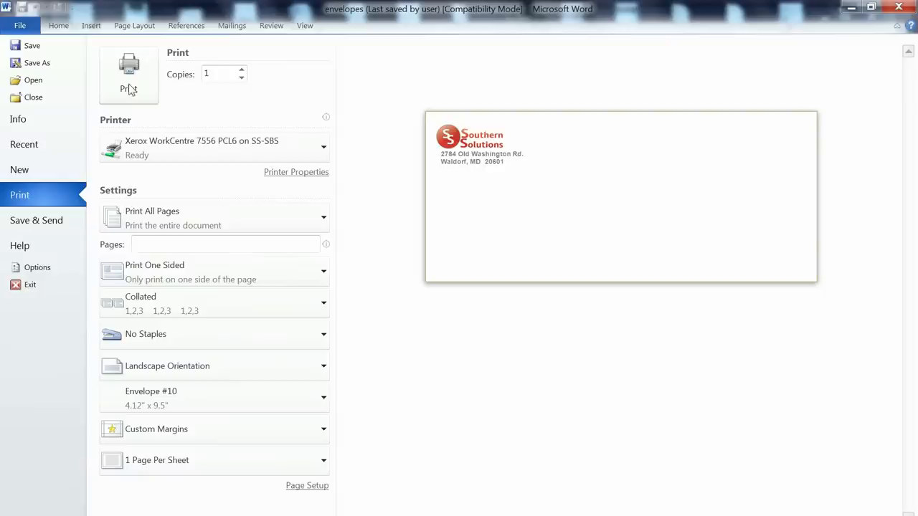